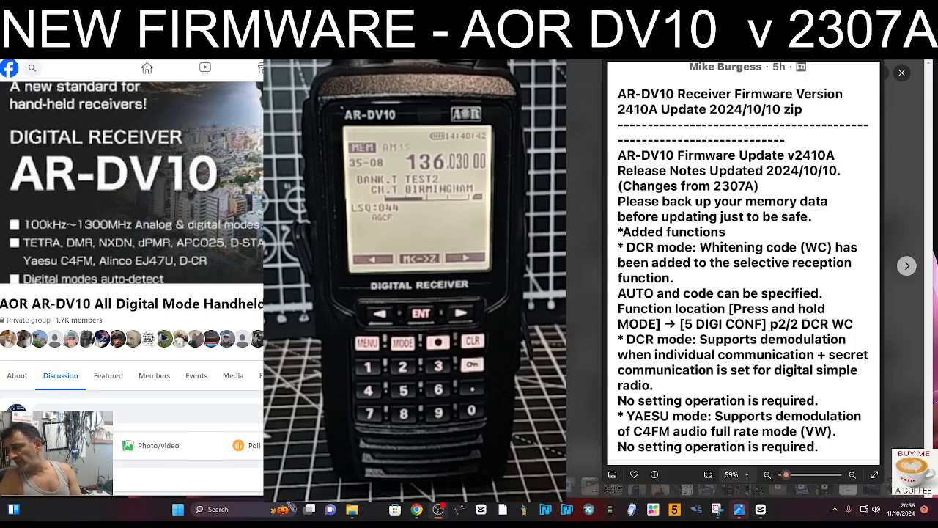
pyautogui.moveTo(589, 139)
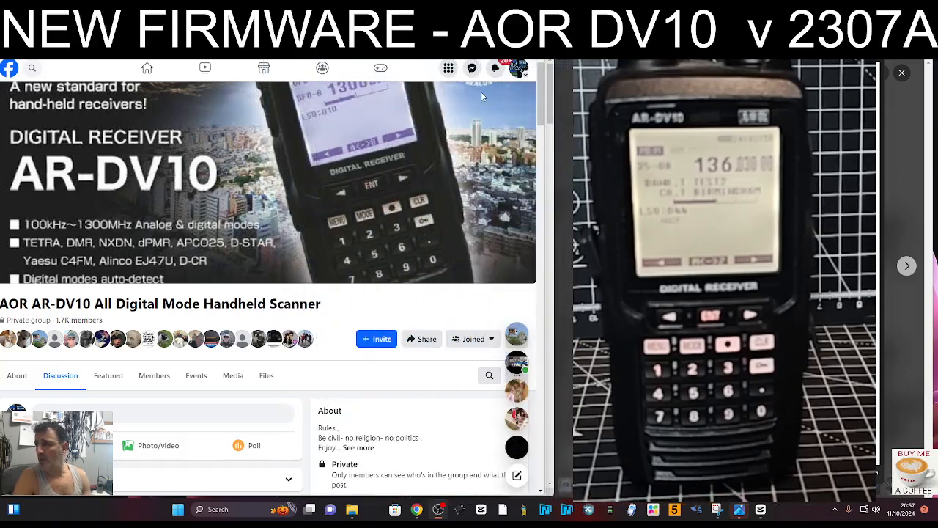
pyautogui.moveTo(301, 221)
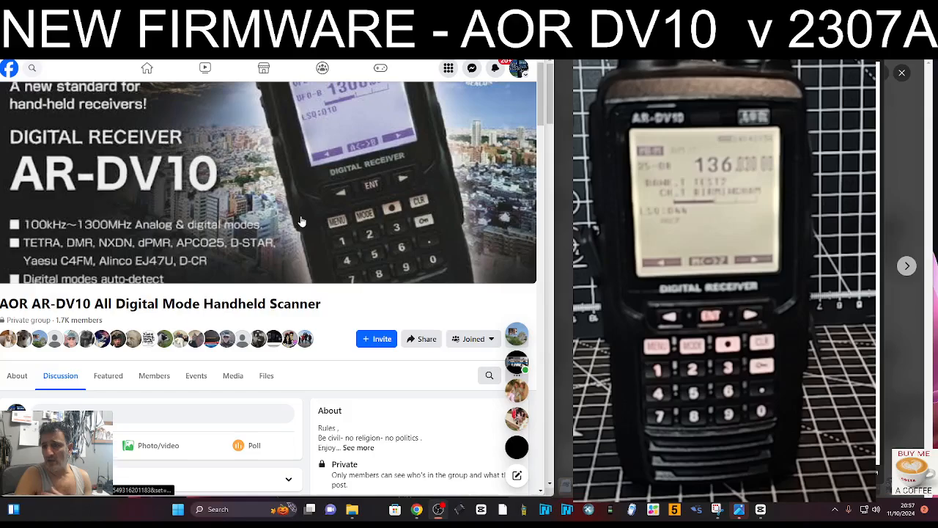
# Scroll the group Discussion page down to the featured 2410A post and Recent files panel.
pyautogui.scroll(-3)
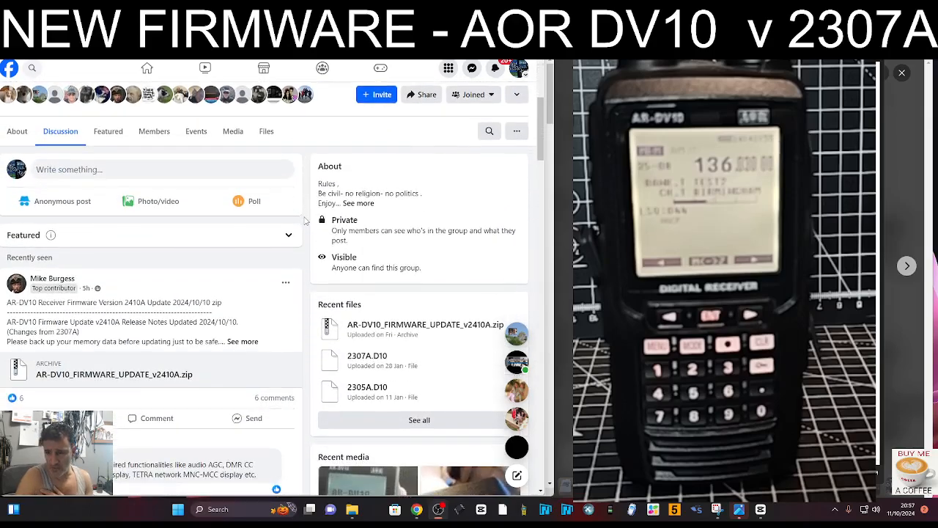
pyautogui.scroll(-3)
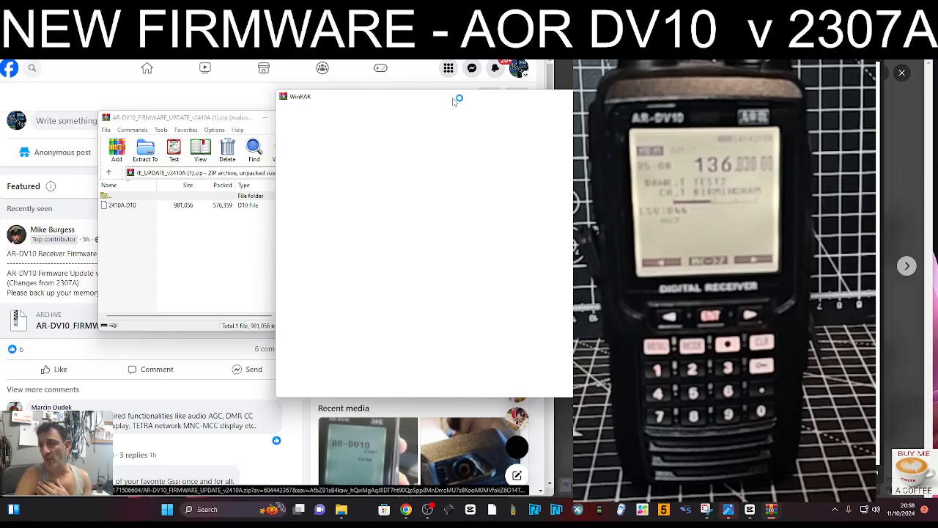
pyautogui.moveTo(462, 101)
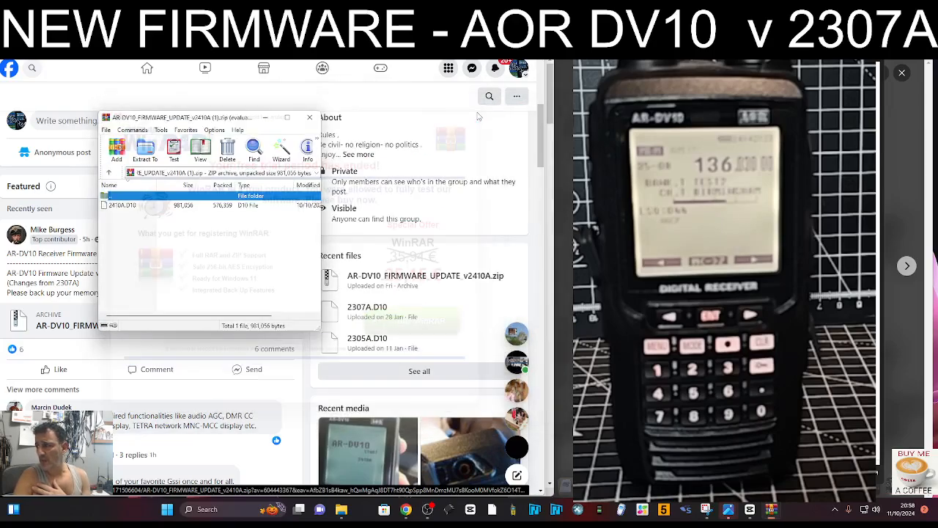
# Dismiss WinRAR's registration reminder, leaving the v2410A archive listing 2410A.D10.
pyautogui.click(310, 118)
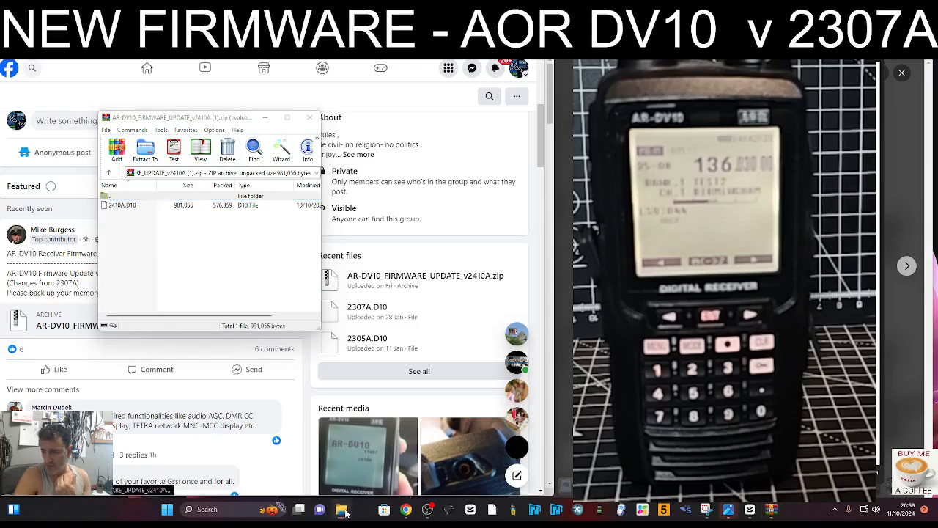
# Launch a new File Explorer window from the taskbar icon's jump list.
pyautogui.rightClick(342, 509)
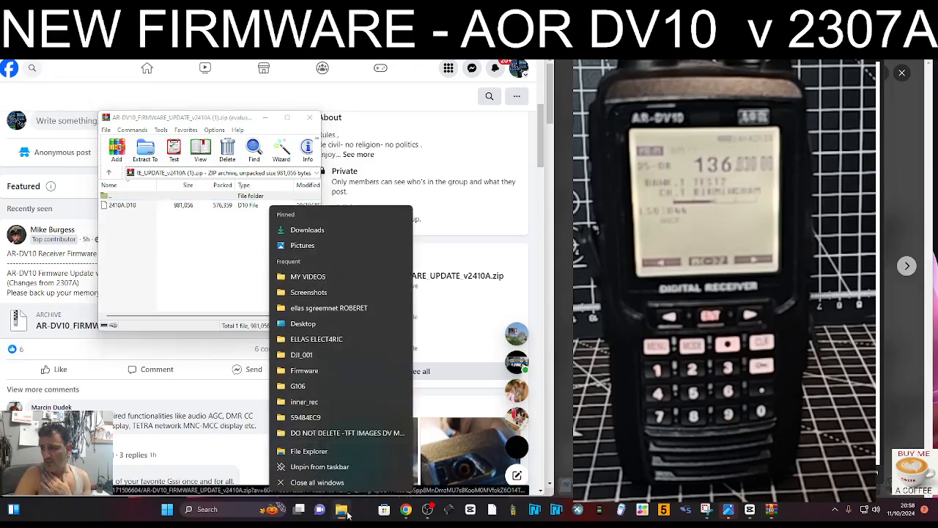
pyautogui.click(340, 509)
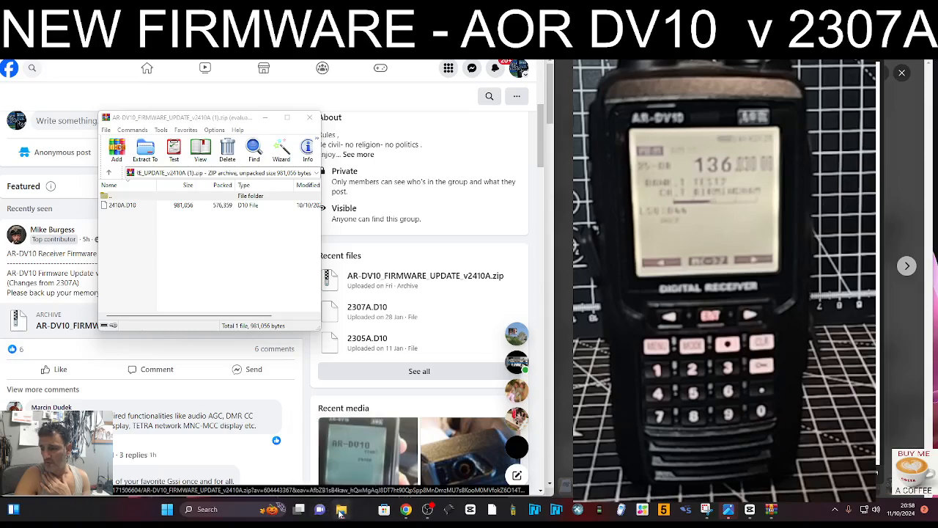
pyautogui.rightClick(341, 509)
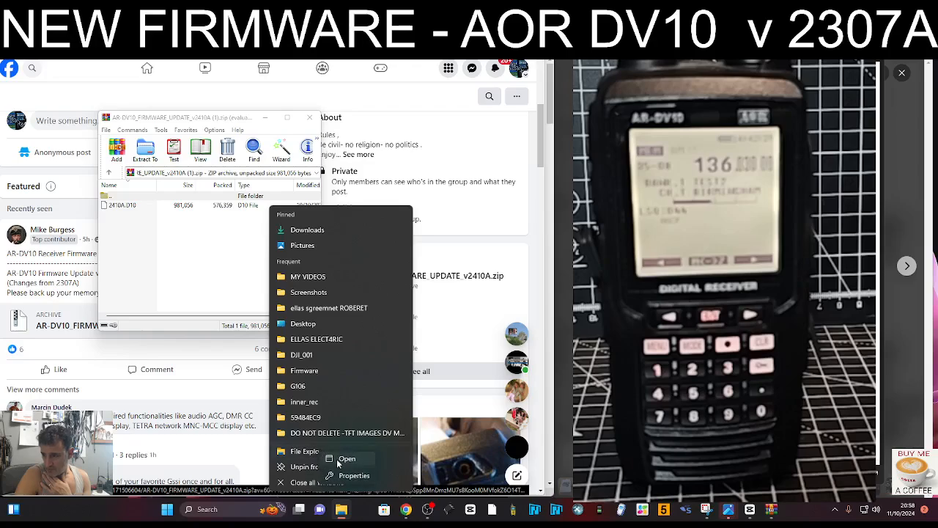
pyautogui.click(346, 458)
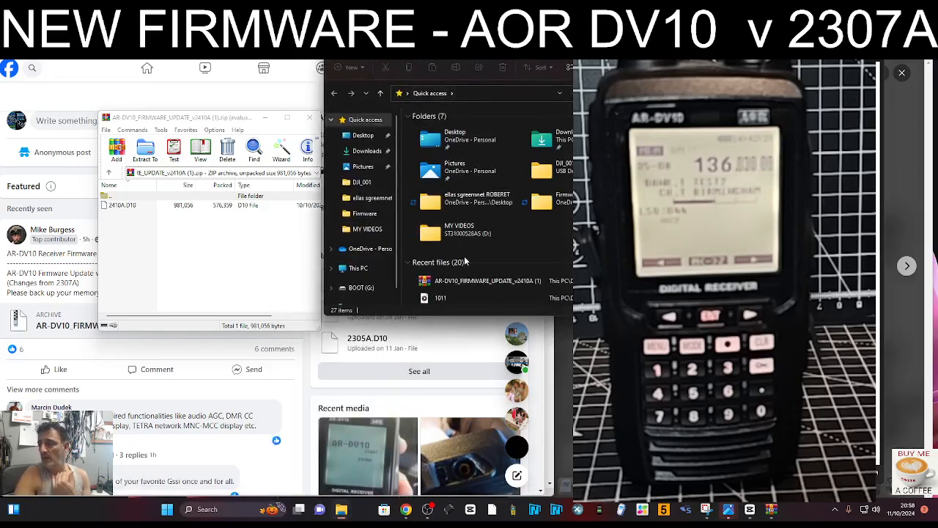
# Go to This PC and into the BOOT (G:) drive holding the .D10 firmware and backup files.
pyautogui.scroll(-3)
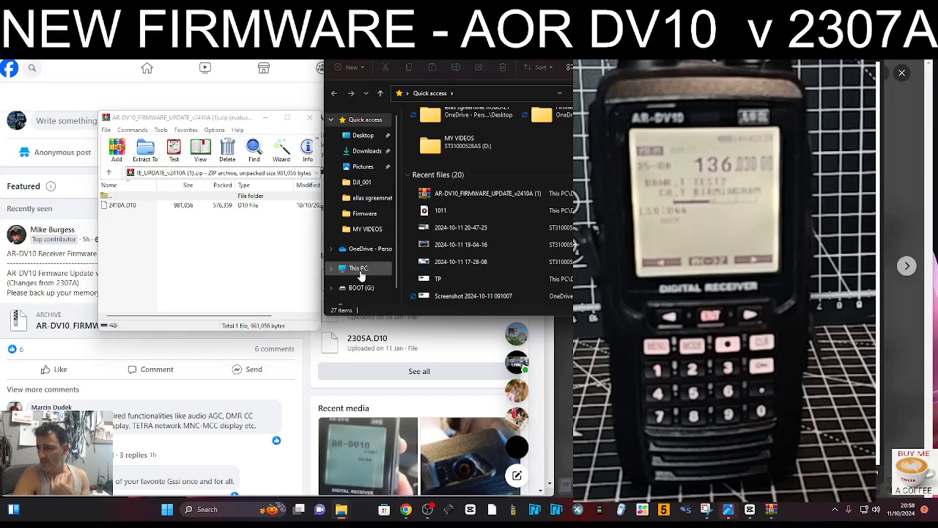
pyautogui.click(358, 268)
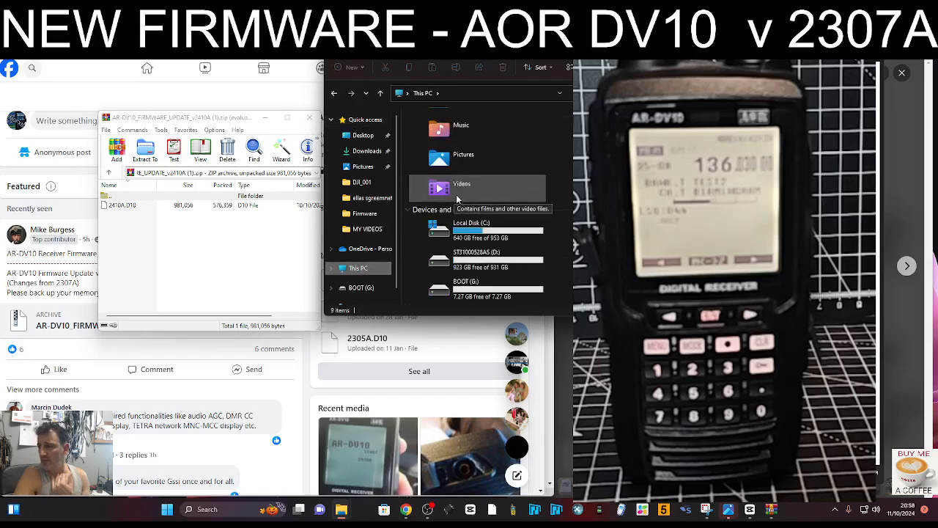
pyautogui.moveTo(487, 288)
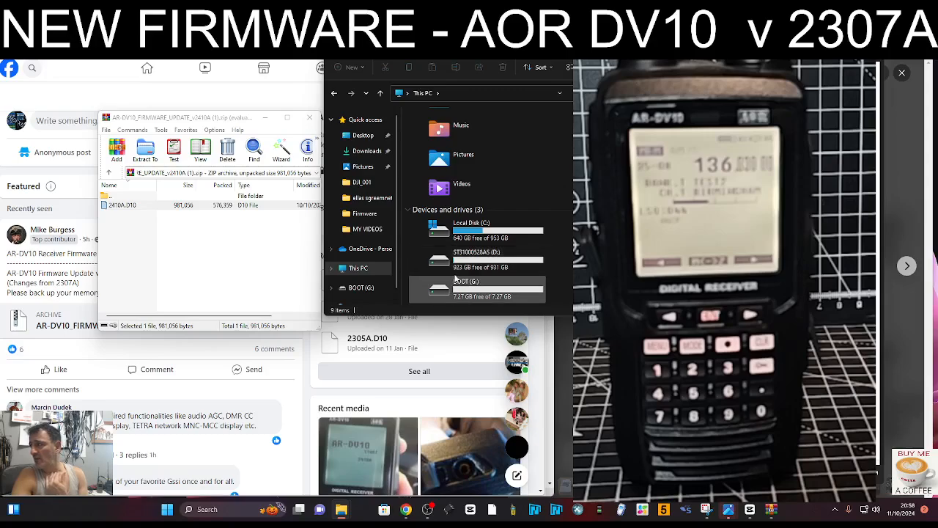
pyautogui.doubleClick(439, 287)
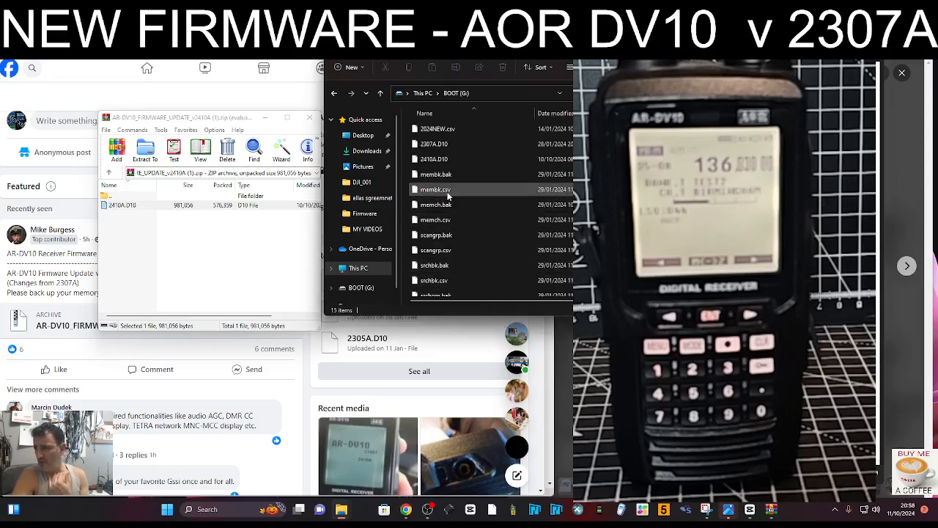
pyautogui.scroll(-3)
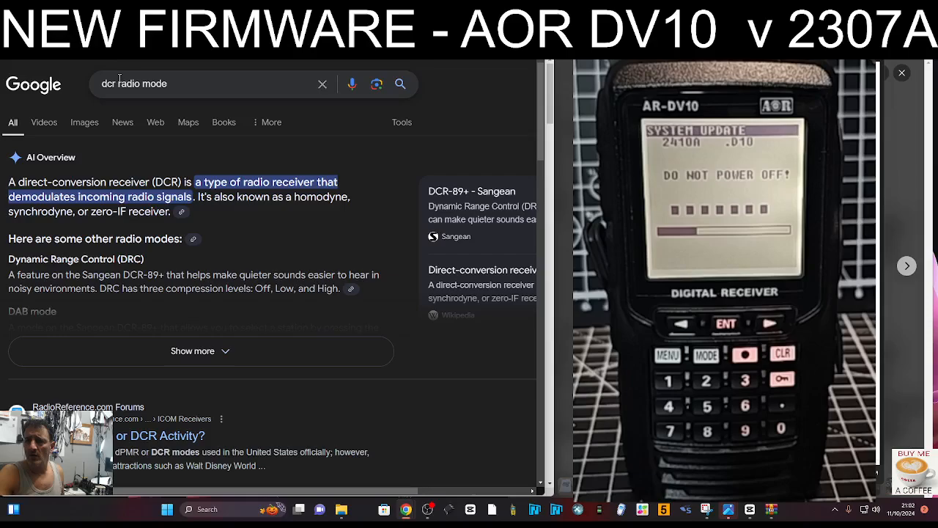
# Search Google for 'aor dv1' and go to AOR's AR-DV1 receivers page.
pyautogui.write('a')
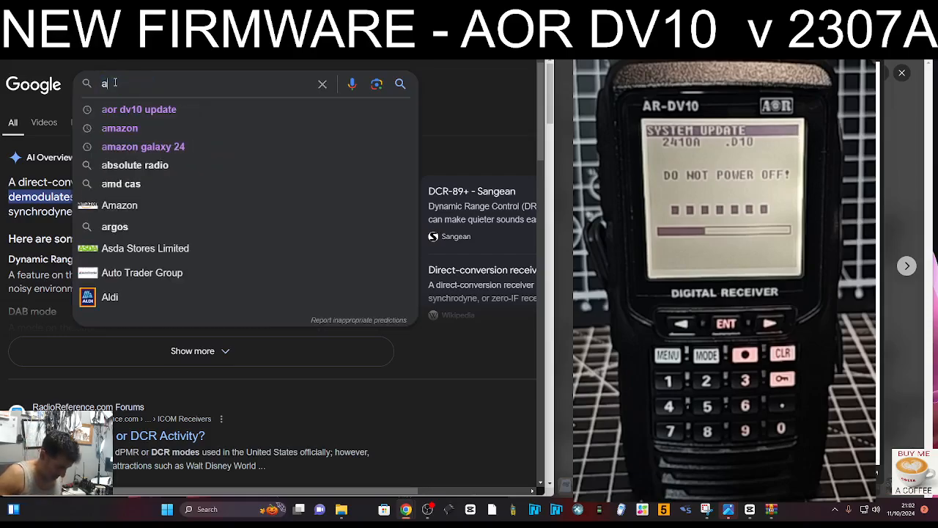
pyautogui.write('or dv1')
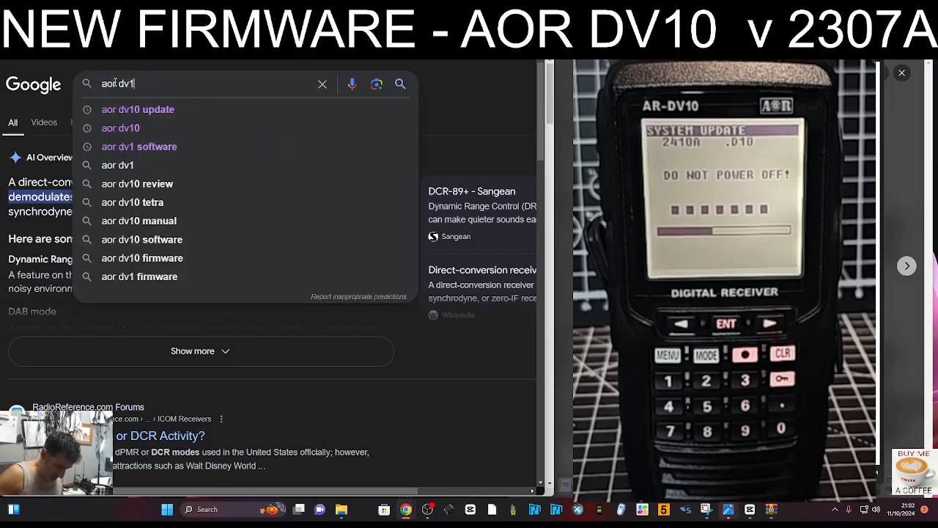
pyautogui.press('enter')
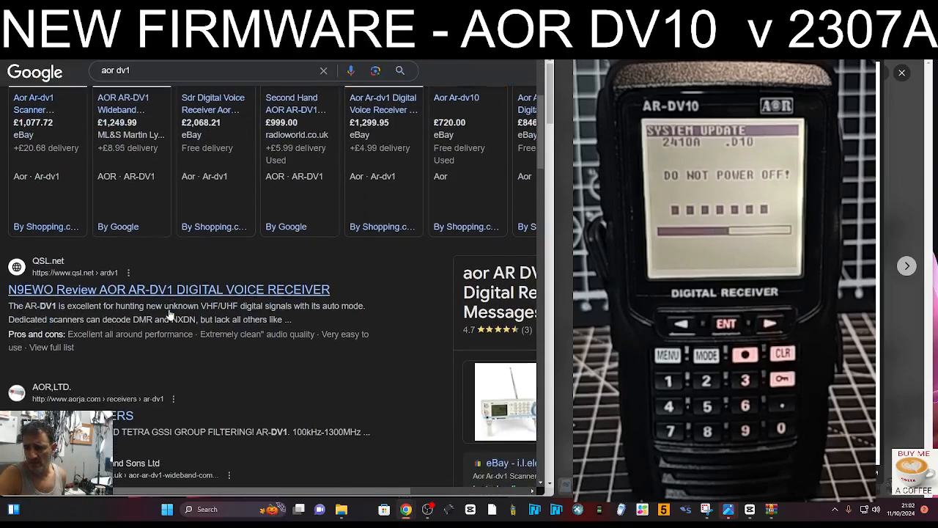
pyautogui.scroll(-3)
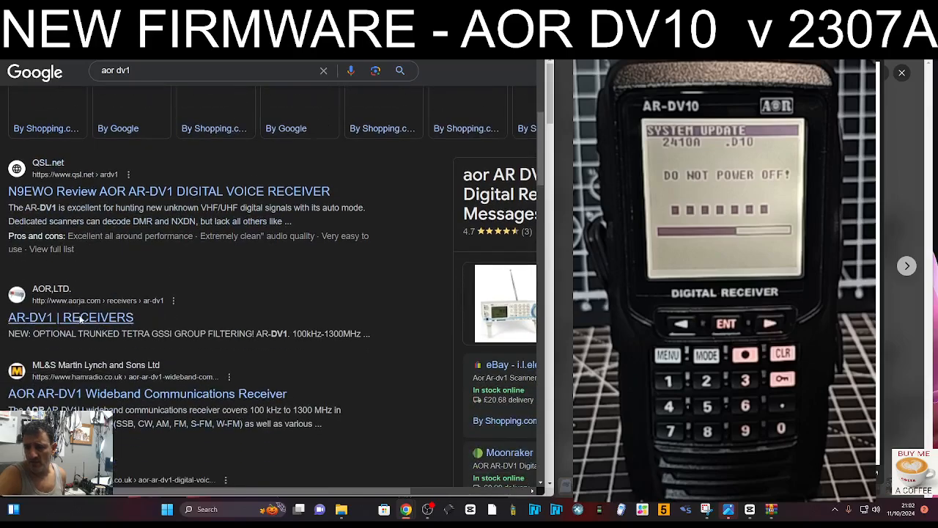
pyautogui.click(70, 316)
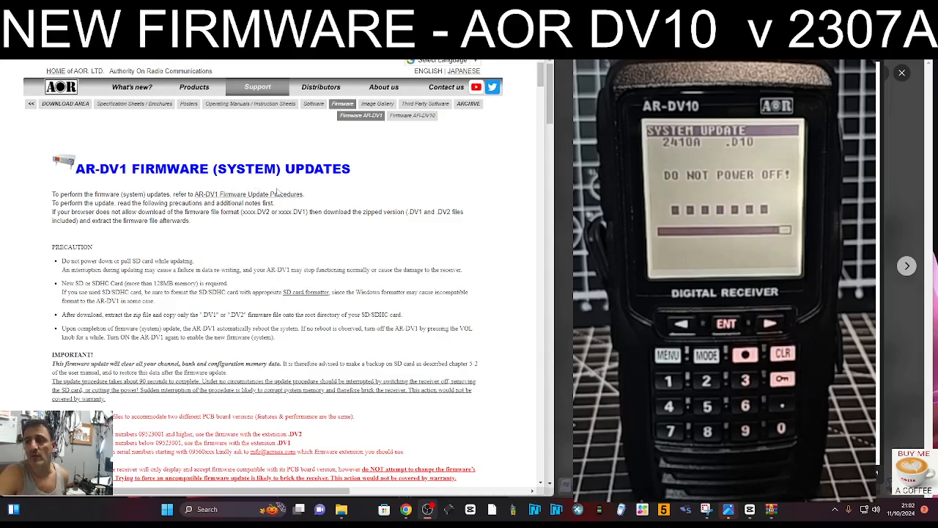
# Scroll the AR-DV1 firmware page down to the table listing versions 2205A and 2202B.
pyautogui.scroll(-3)
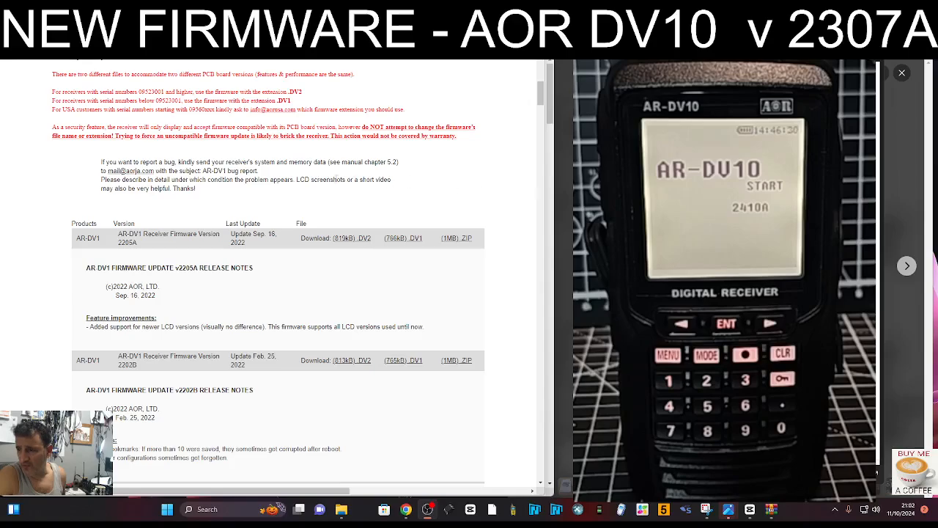
pyautogui.moveTo(449, 113)
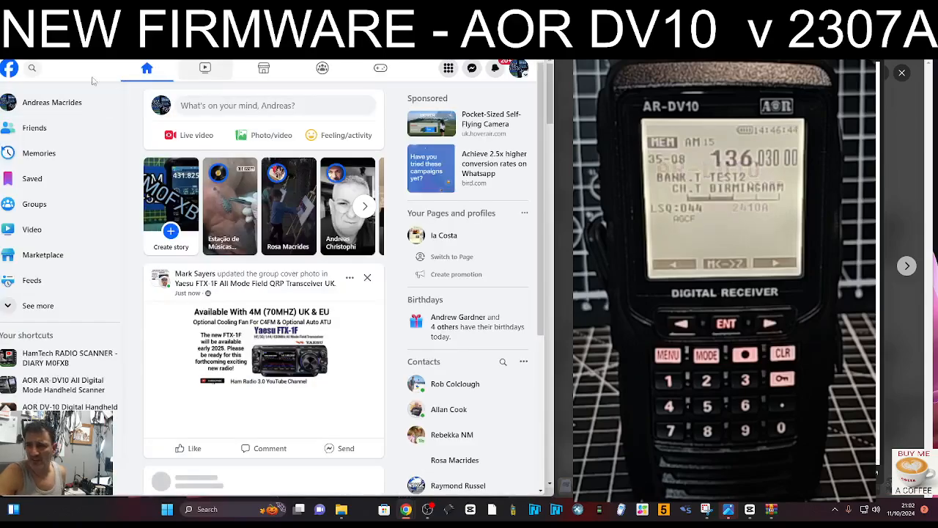
# Search Facebook for 'aor dv1' and browse the GSSI group post and DV1 bandwidth reels found.
pyautogui.click(32, 67)
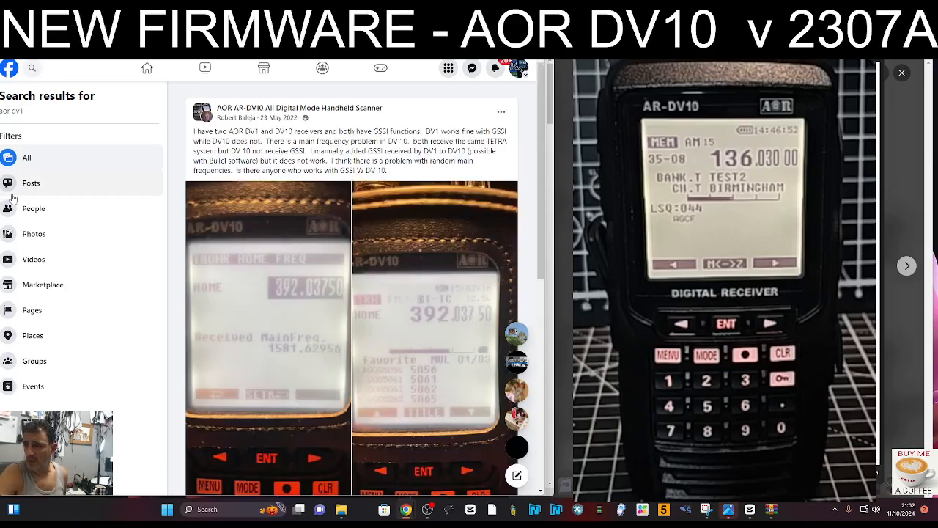
pyautogui.moveTo(300, 108)
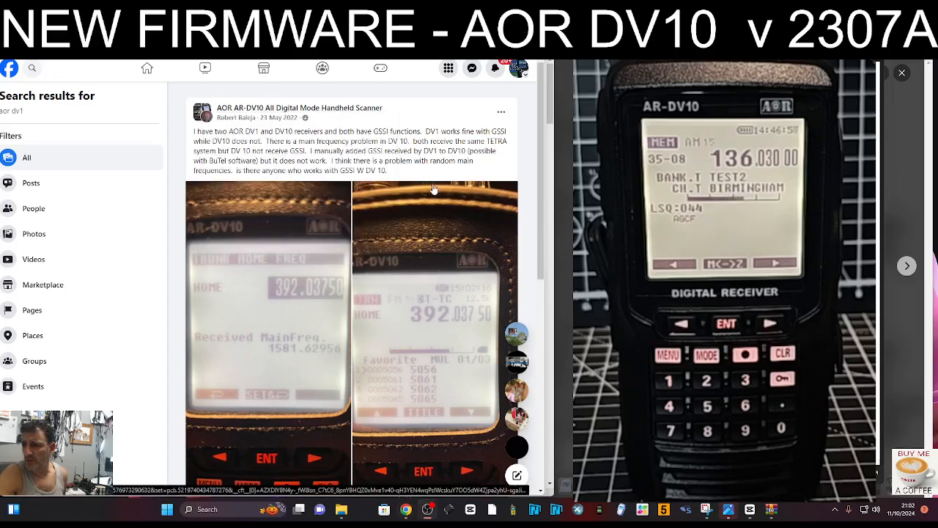
pyautogui.scroll(-3)
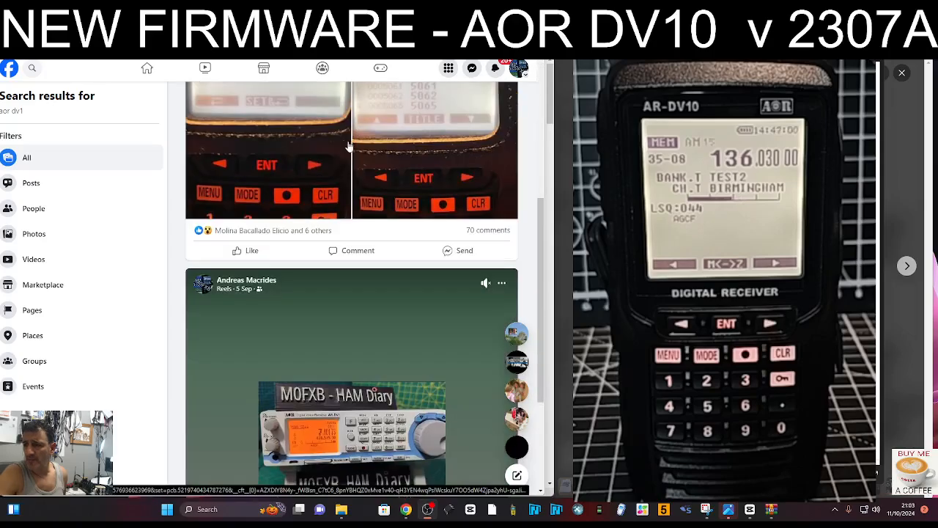
pyautogui.scroll(-3)
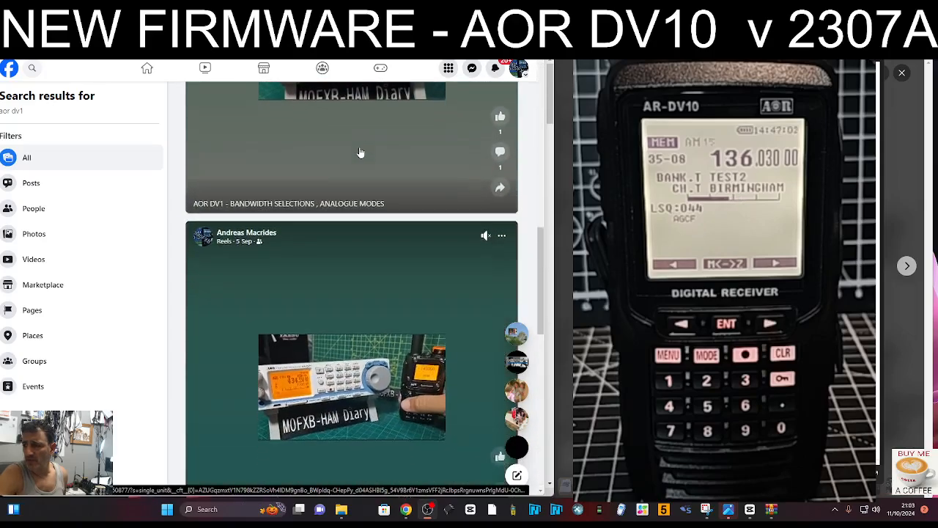
pyautogui.scroll(-3)
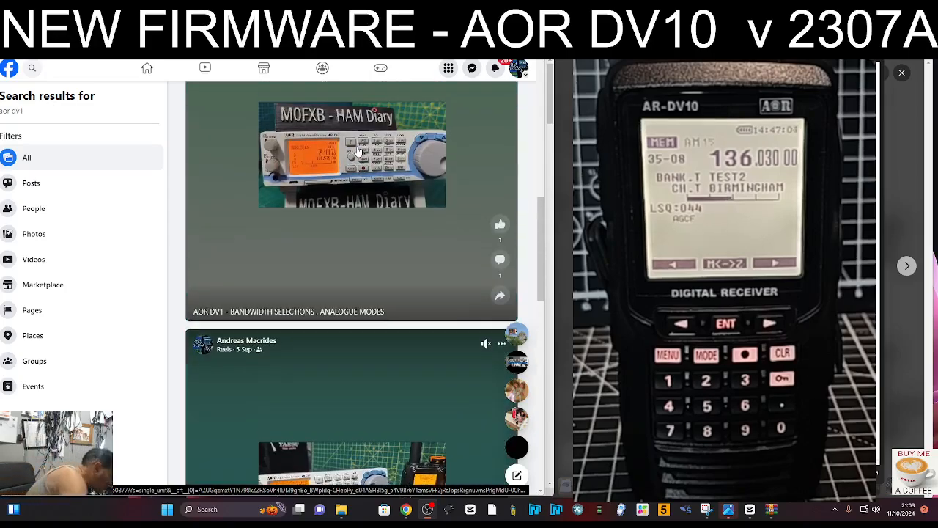